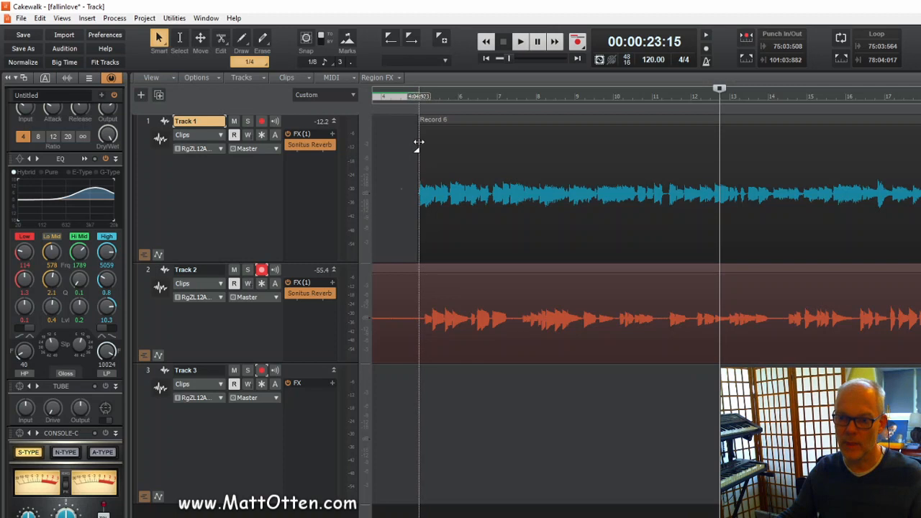
# Rewind to the clip start to audition Track 1's EQ: Low band 9.3, High band 0
pyautogui.click(526, 41)
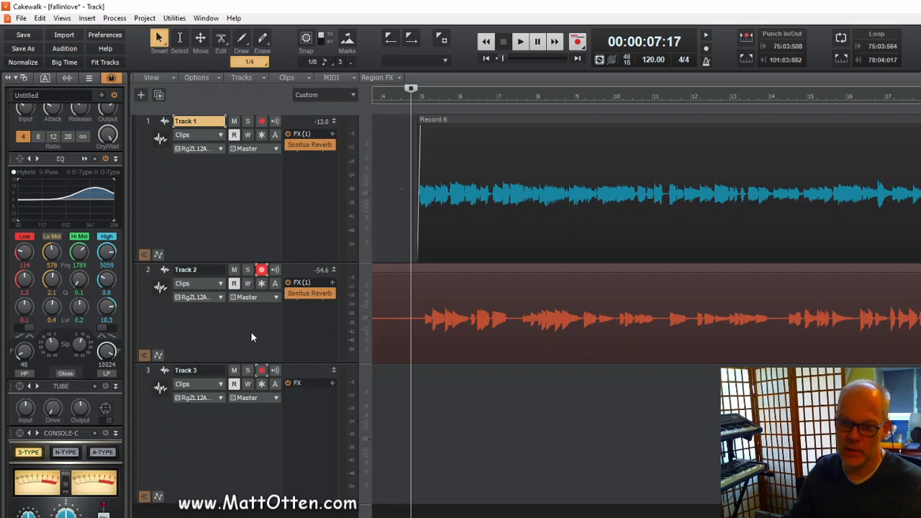
pyautogui.moveTo(325, 348)
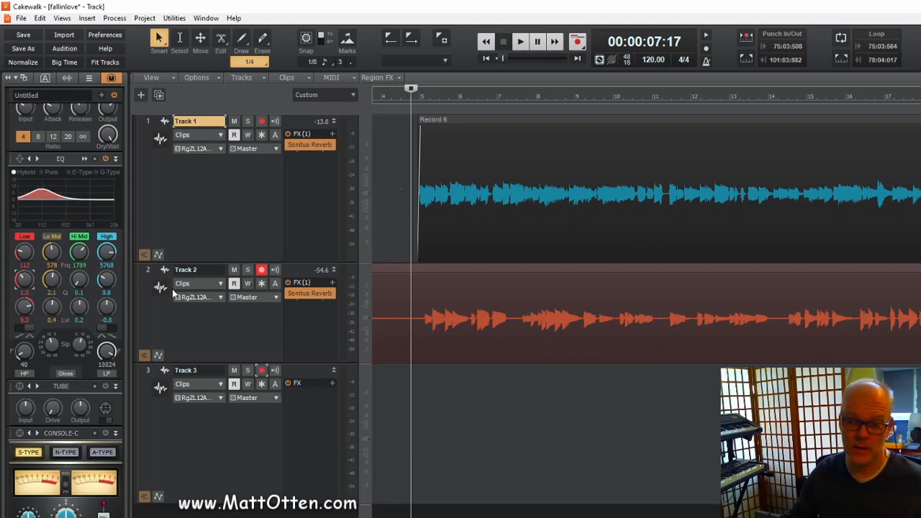
pyautogui.click(526, 41)
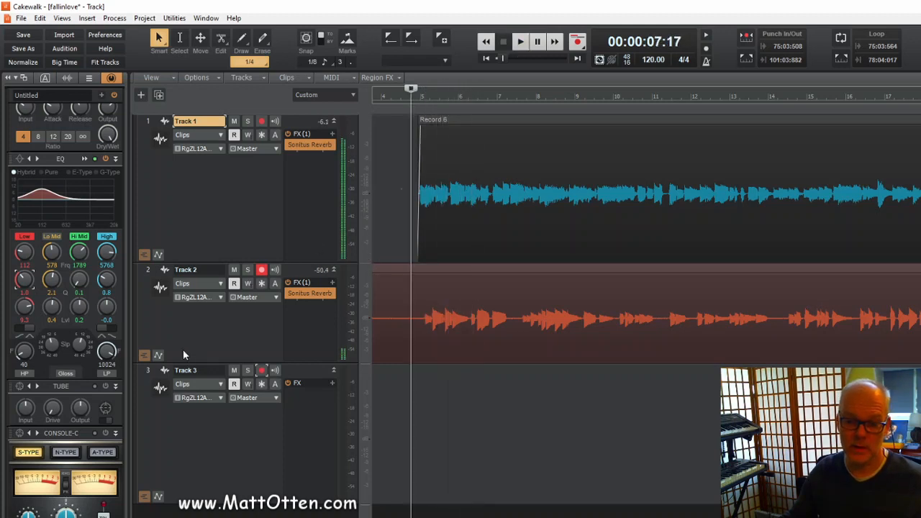
pyautogui.moveTo(111, 78)
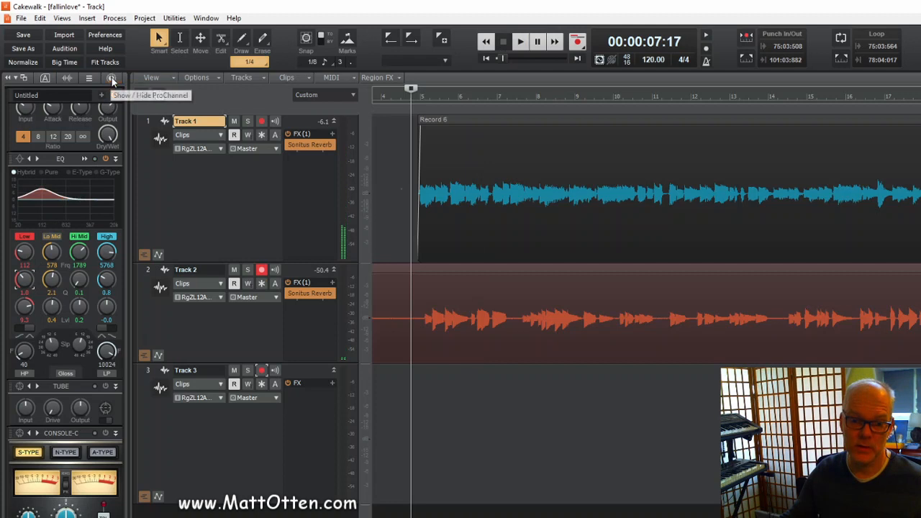
# Swap Track 1's ProChannel EQ rack for the channel strips and rewind playback
pyautogui.click(113, 80)
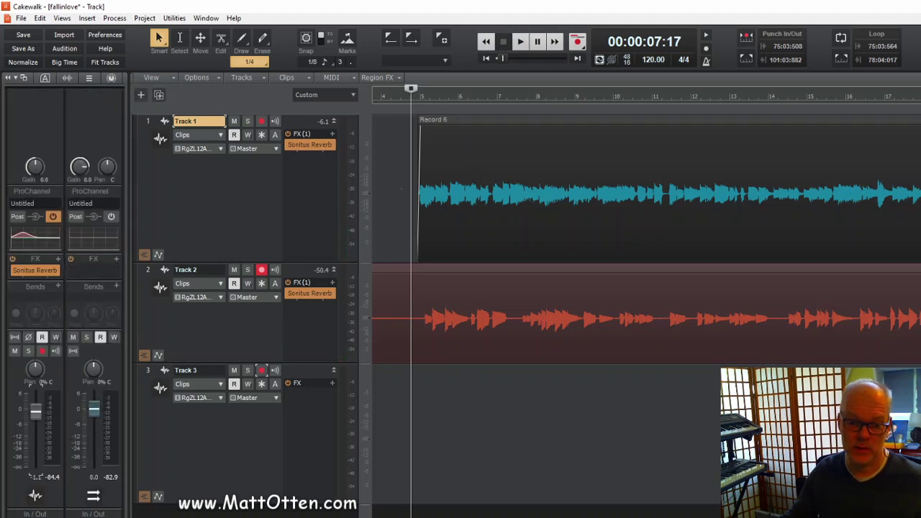
pyautogui.click(525, 41)
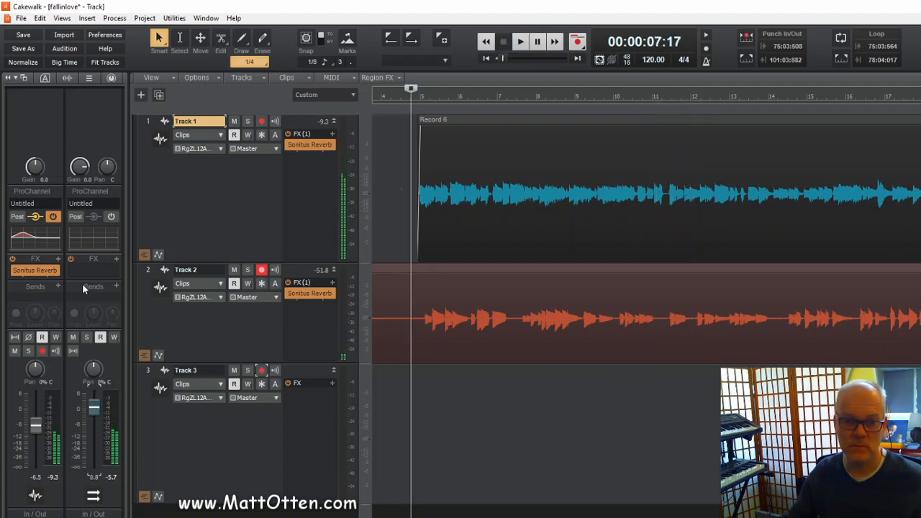
pyautogui.click(111, 79)
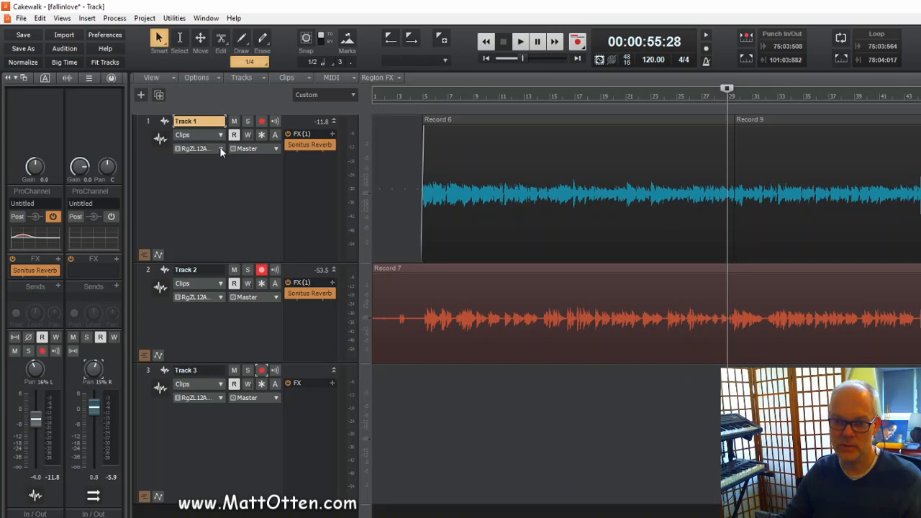
# Solo Track 1, release the solo to hear both tracks, then open Edit
pyautogui.click(248, 120)
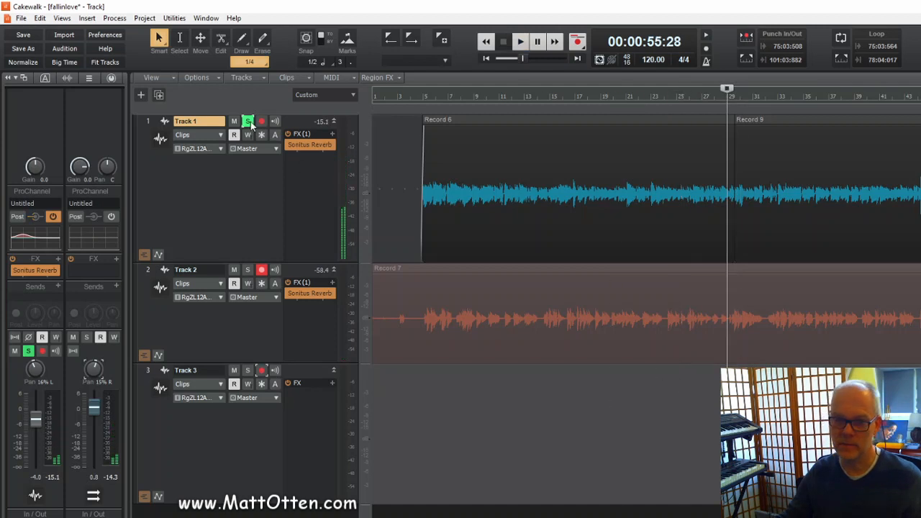
pyautogui.click(526, 41)
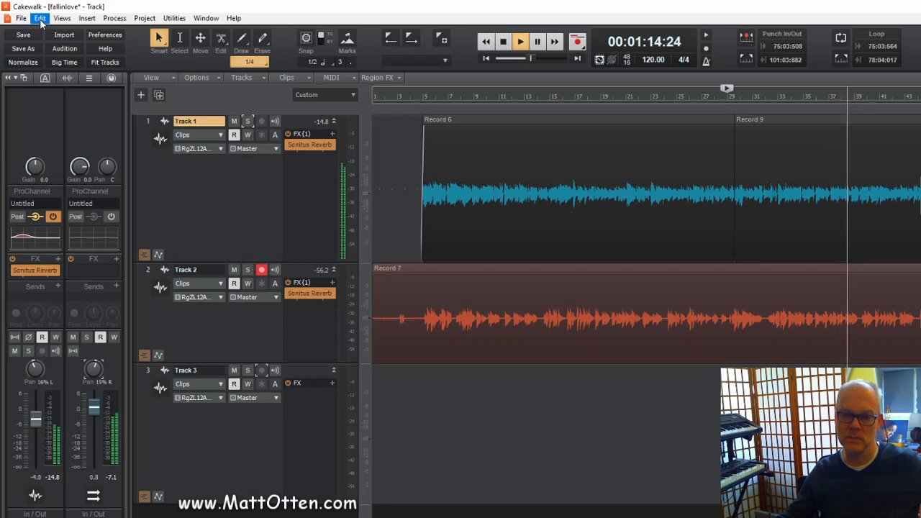
pyautogui.click(43, 18)
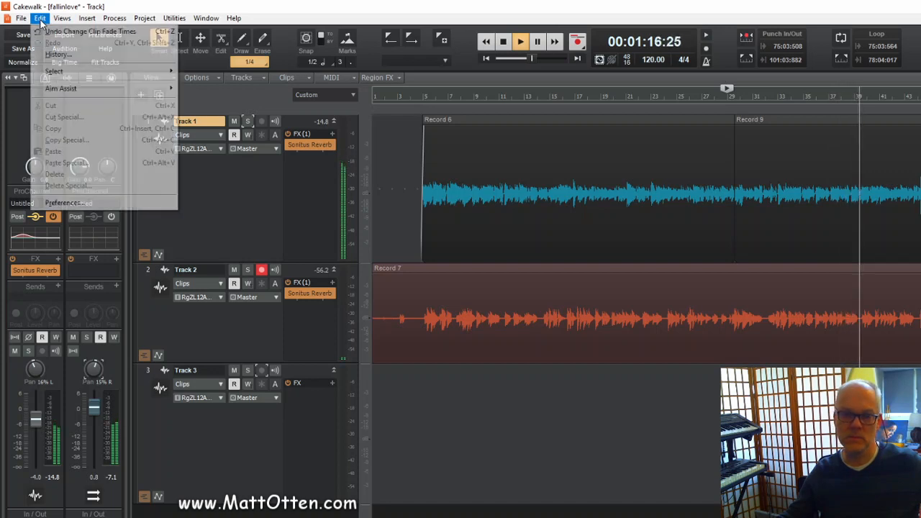
# Dock the Console View mixer below the track view from the Views menu
pyautogui.click(70, 19)
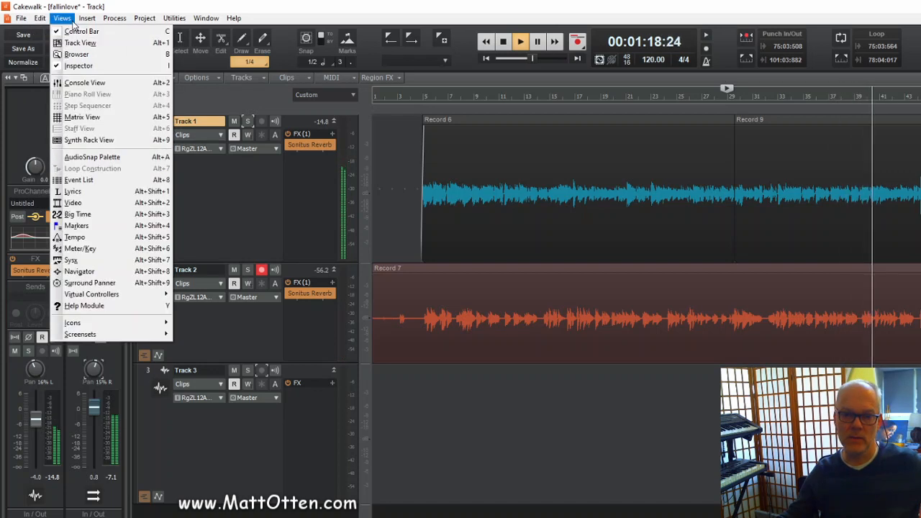
pyautogui.click(77, 82)
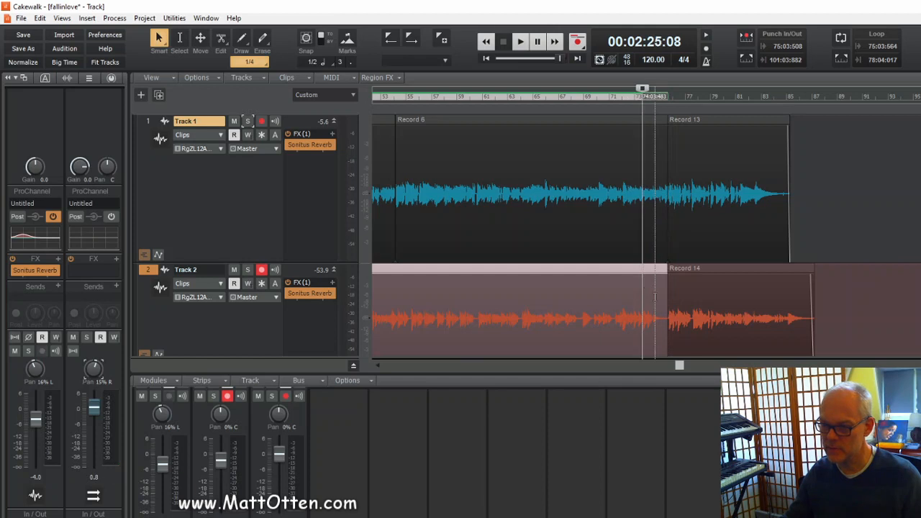
# Play and stop the song's ending, then select Track 2's Record 14 clip
pyautogui.click(521, 41)
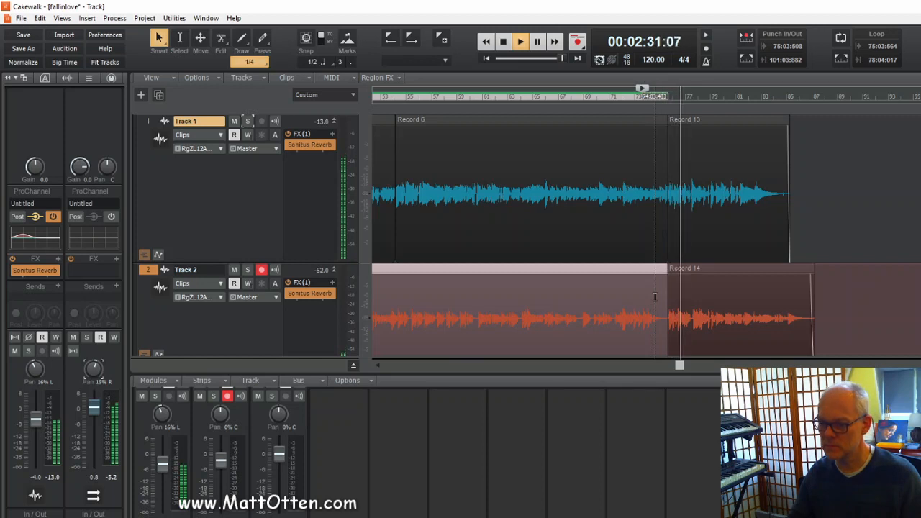
pyautogui.click(115, 19)
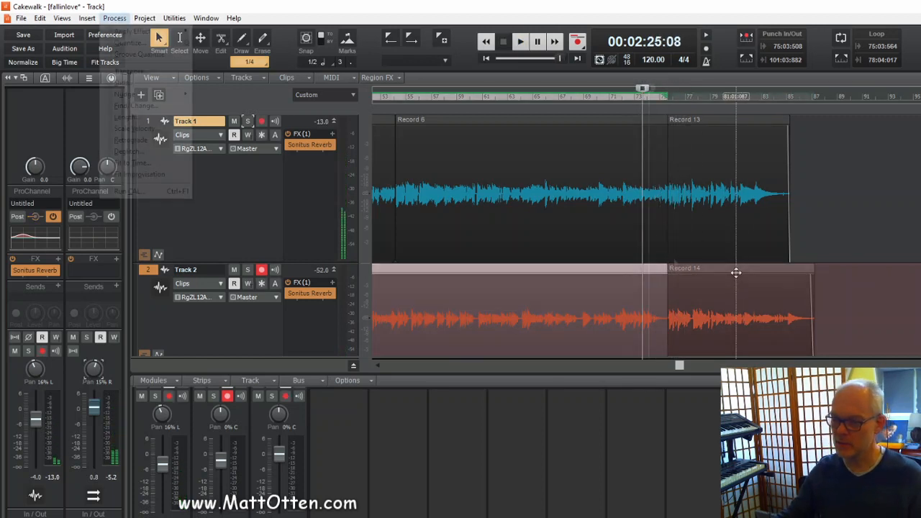
pyautogui.click(118, 18)
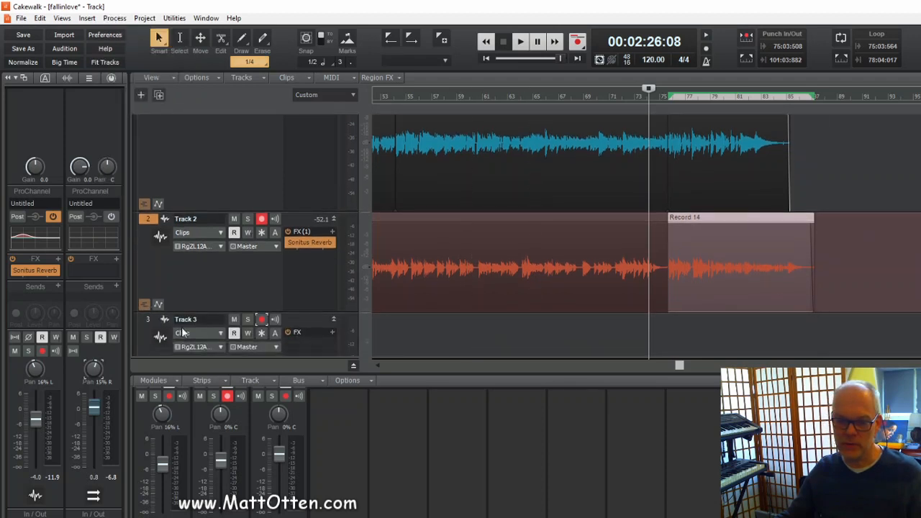
pyautogui.moveTo(158, 305)
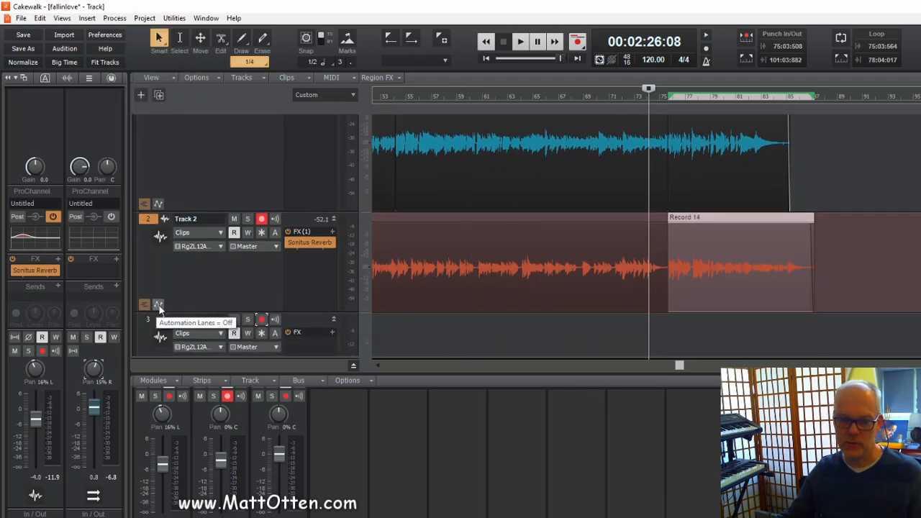
# Show Track 2's automation lanes and pull its Volume envelope down at the ending clip
pyautogui.click(158, 304)
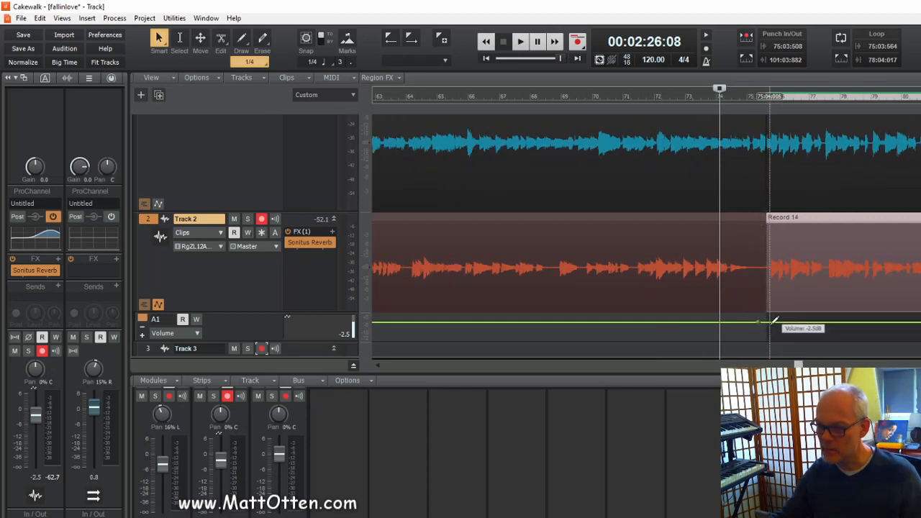
pyautogui.moveTo(755, 322); pyautogui.dragTo(758, 330)
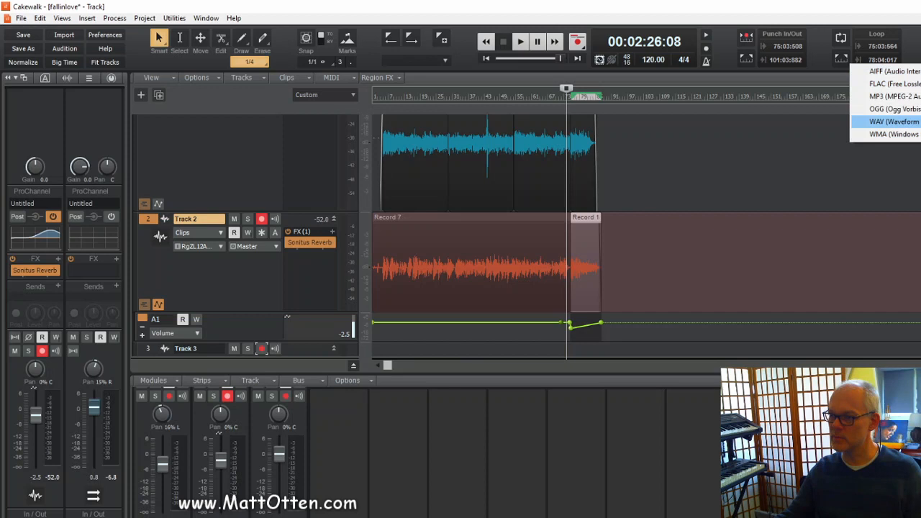
# Choose WAV as the audio export format
pyautogui.click(885, 125)
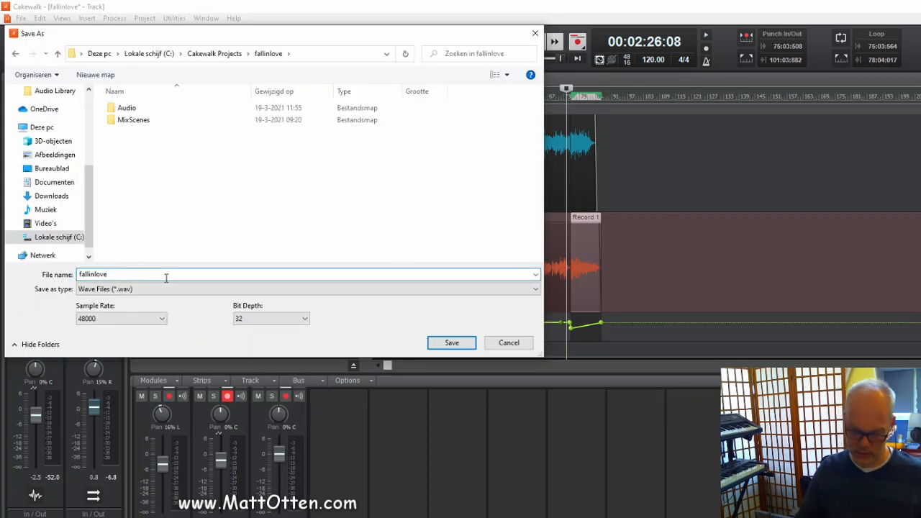
# Rename the export to 'fallinlove mix' and save it to render the mixdown
pyautogui.write('mix')
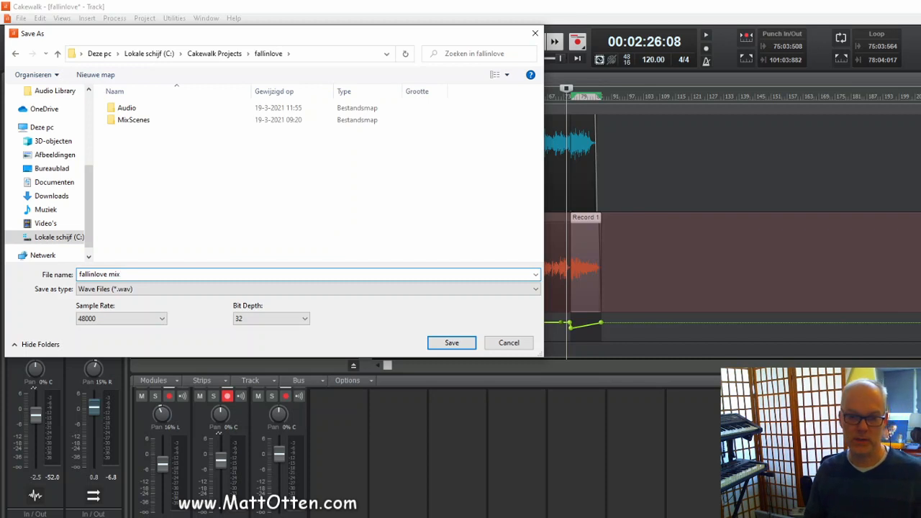
pyautogui.click(452, 342)
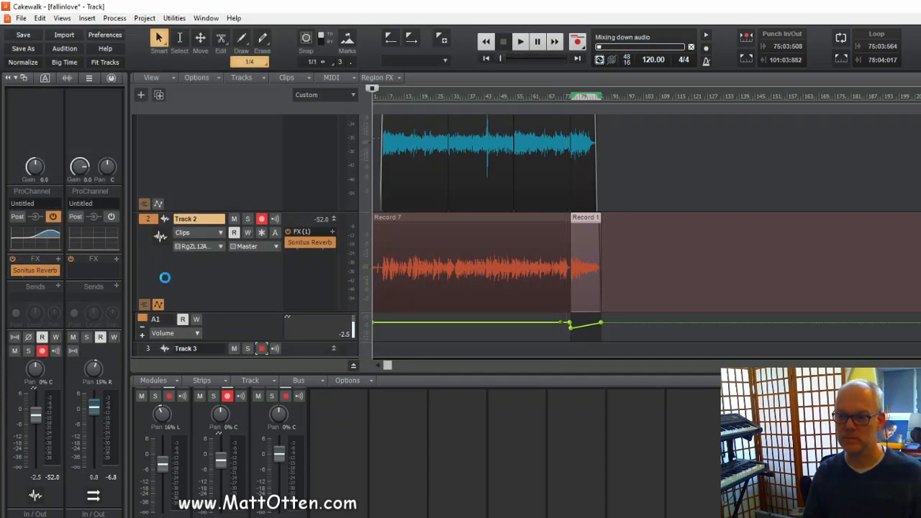